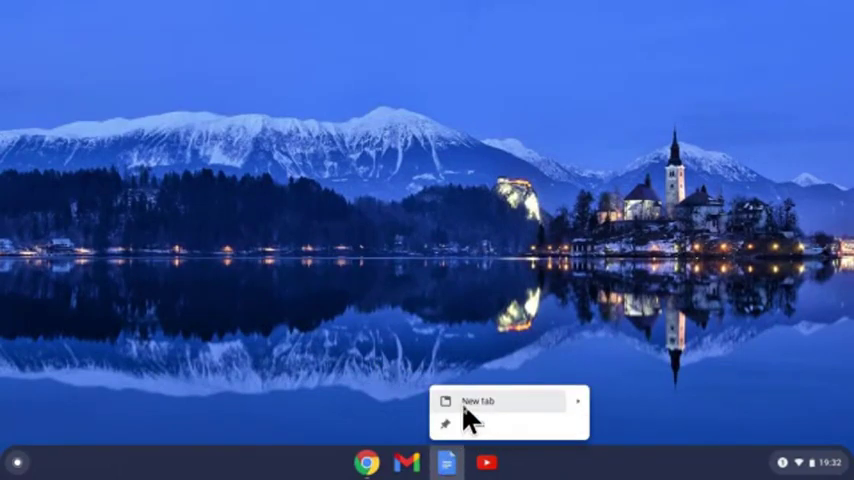
Open Google Docs in a new browser tab and maximize the window.
click(479, 401)
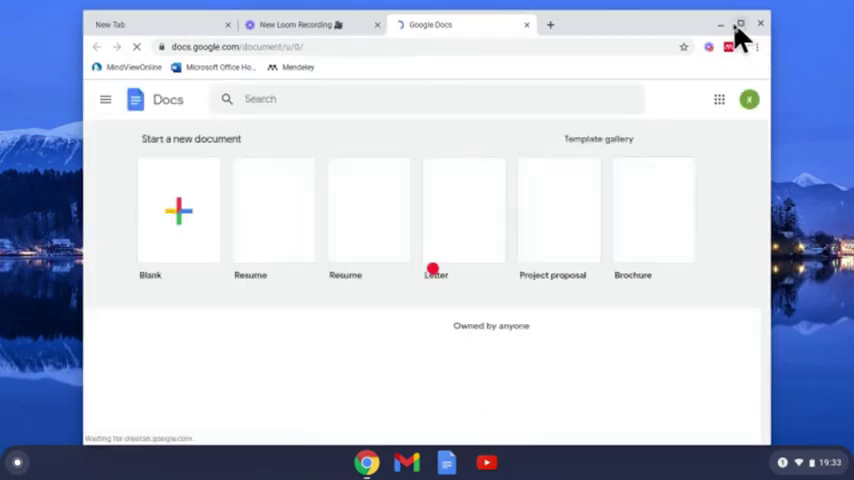
click(740, 23)
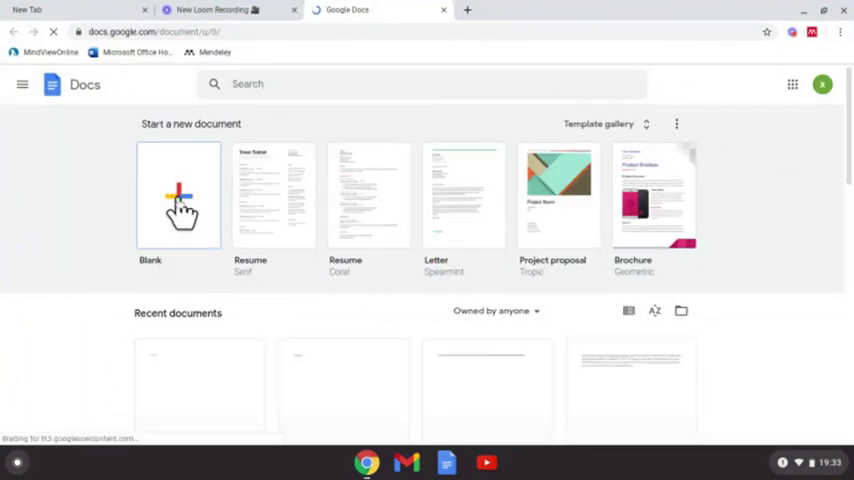
Create a blank document and open the Explore panel from Tools.
click(179, 195)
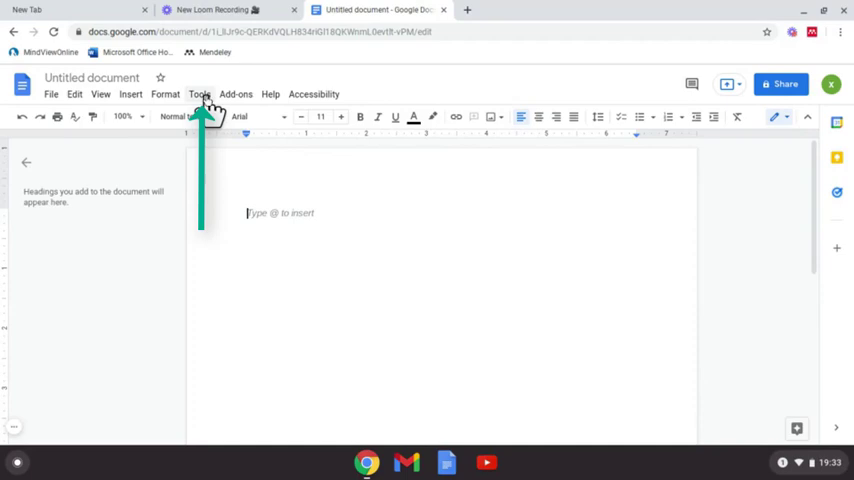
click(200, 94)
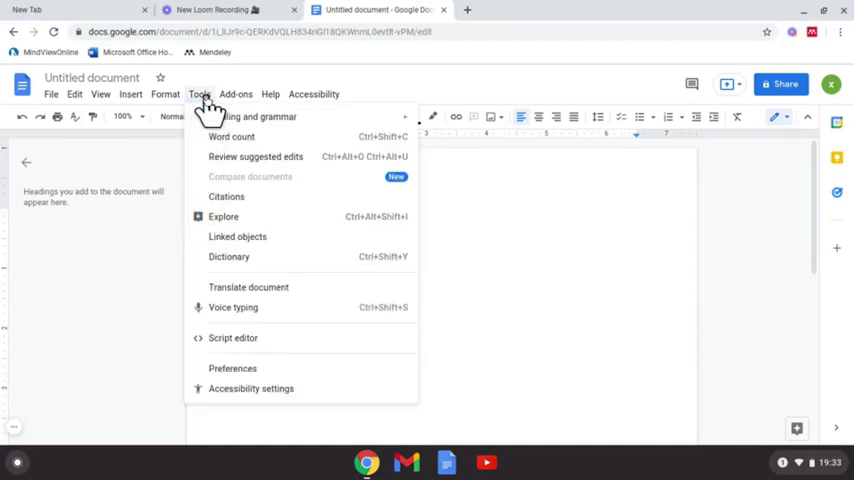
mouse_move(224, 217)
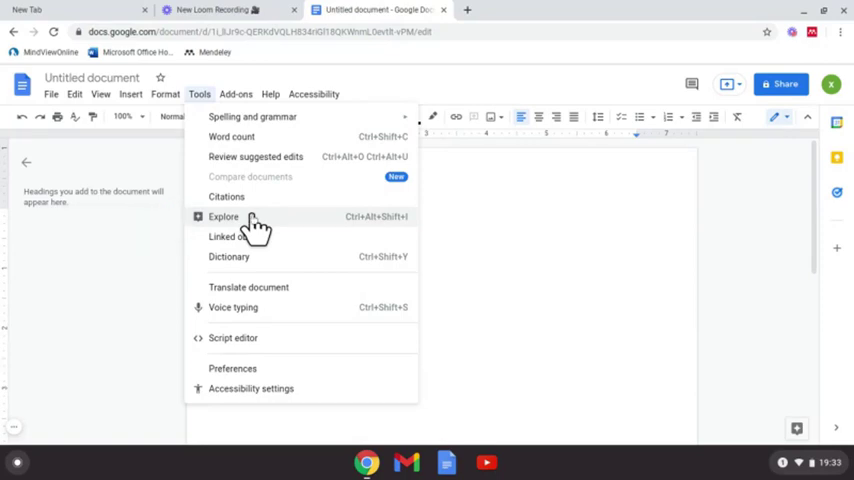
click(223, 216)
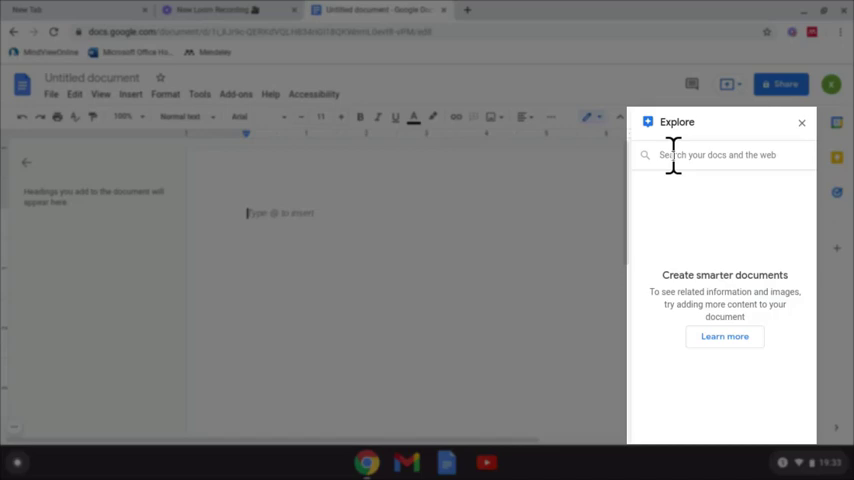
Search Explore for 'health department' and browse its Images, Drive and Web results.
text(health)
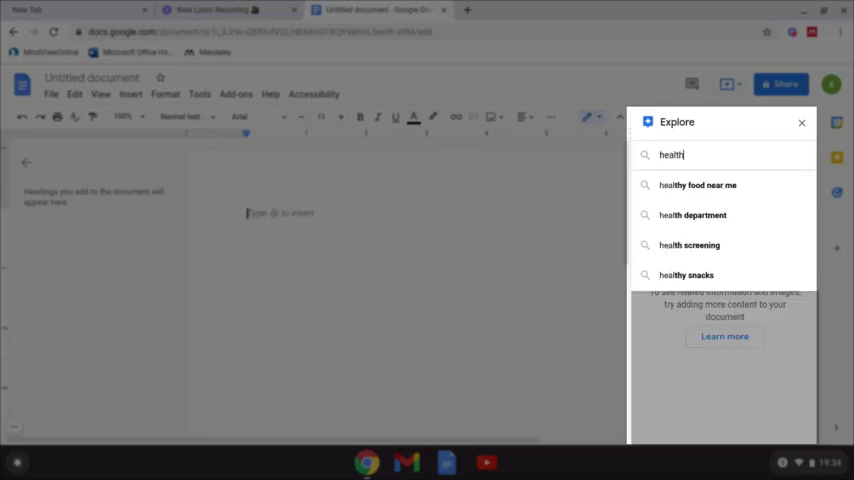
click(687, 275)
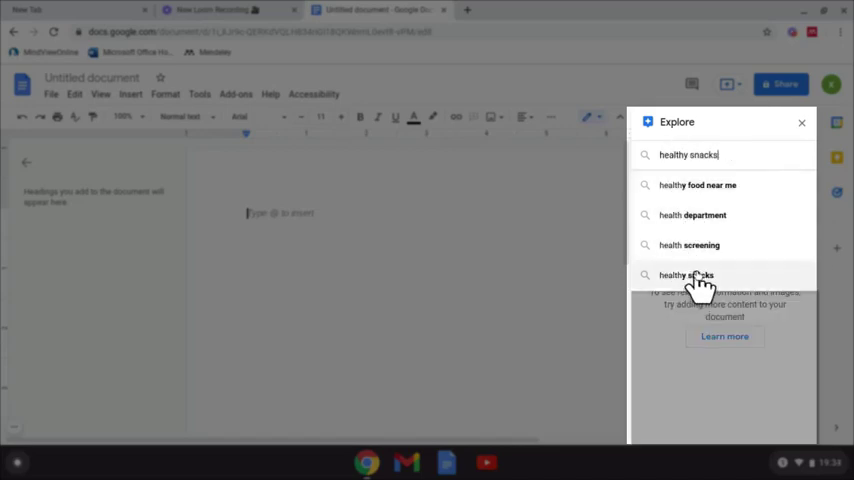
click(692, 215)
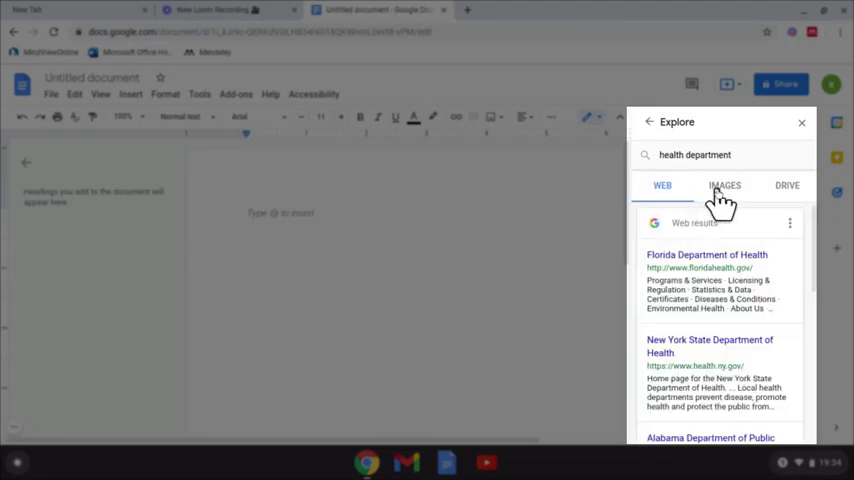
click(724, 185)
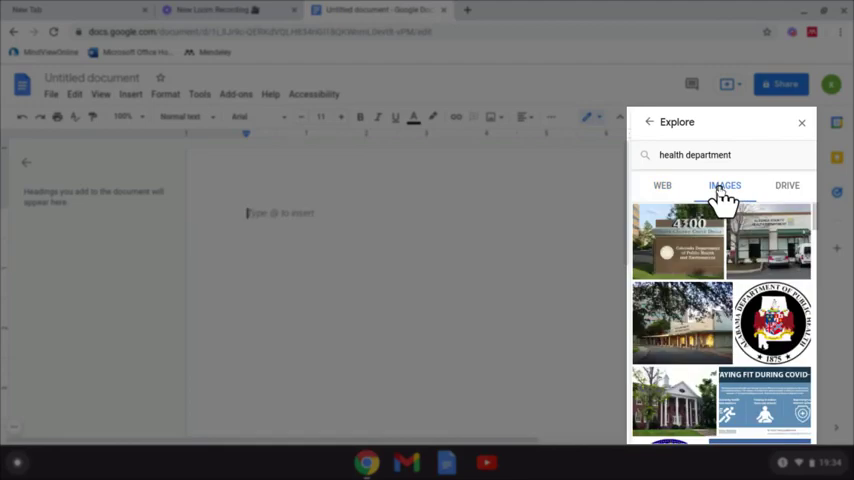
click(787, 185)
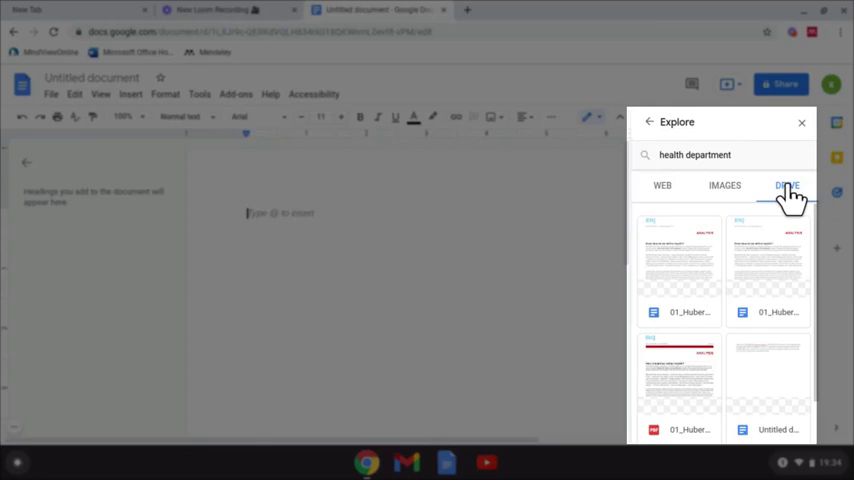
click(662, 185)
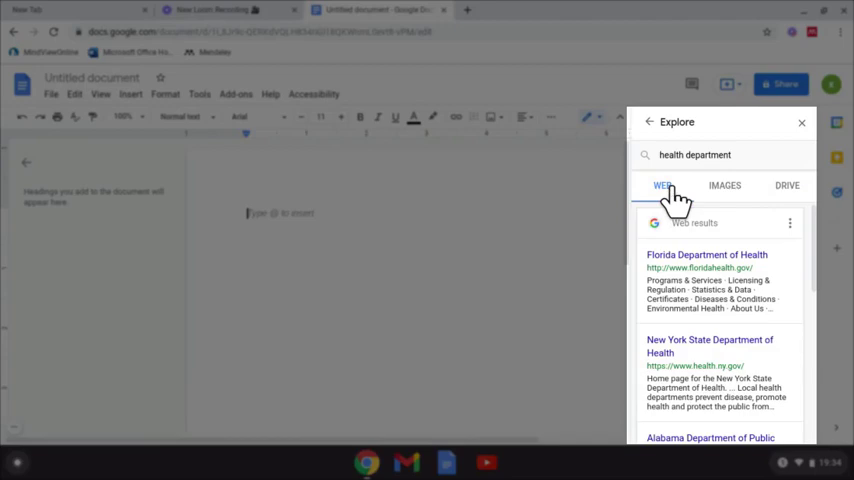
click(789, 223)
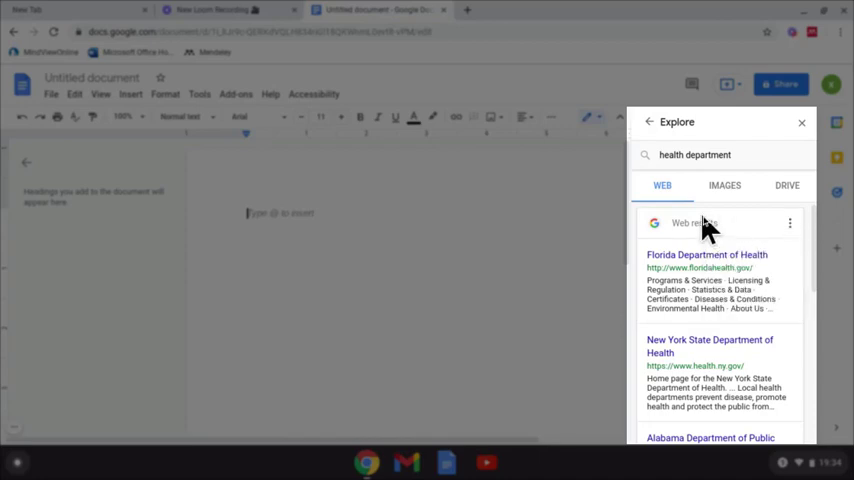
Scroll the web results and open the Virginia Department of Health website.
scroll(down, 3)
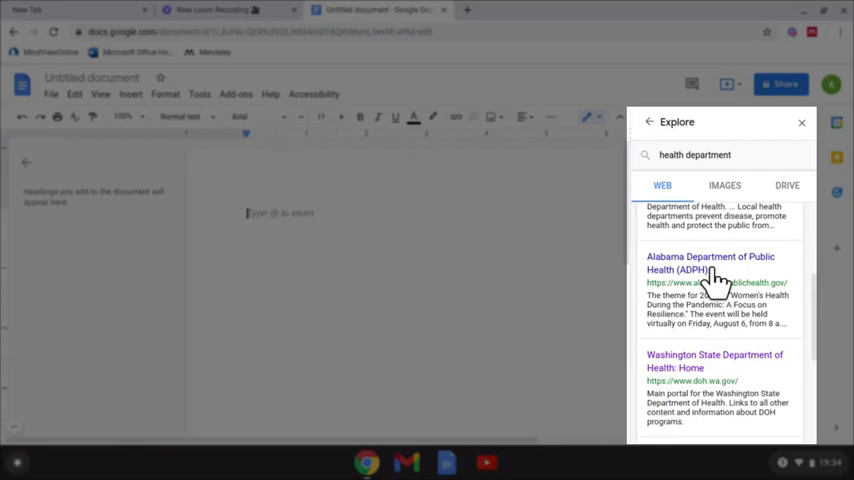
scroll(down, 3)
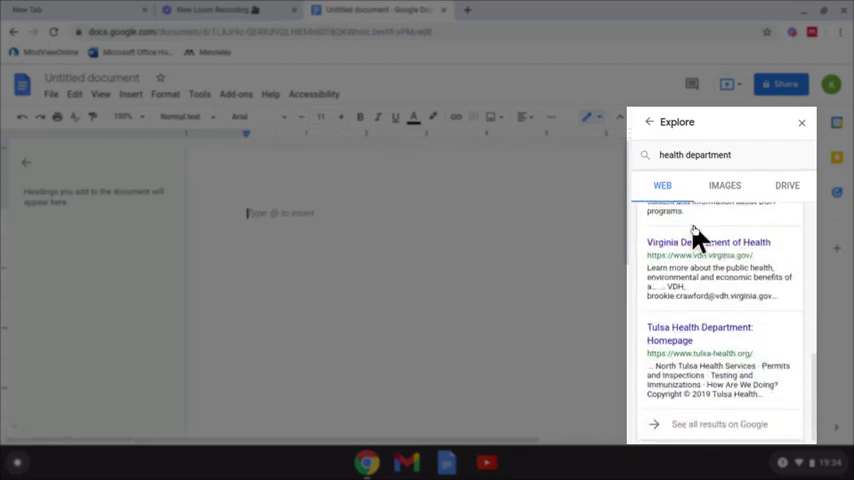
click(708, 242)
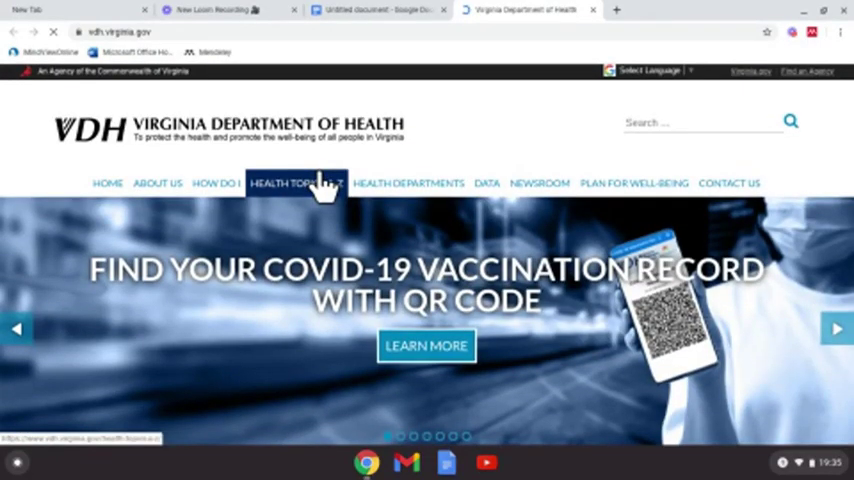
Scroll to Highlights and copy the Rabies Awareness Week paragraph.
scroll(down, 3)
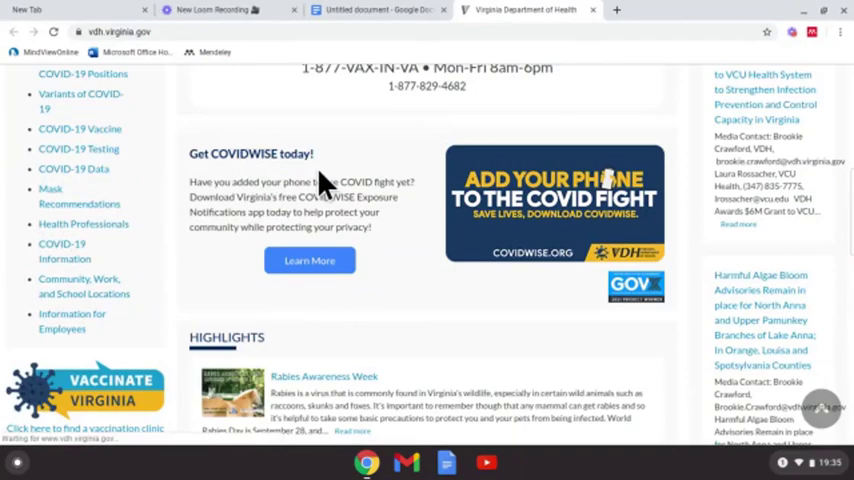
scroll(down, 3)
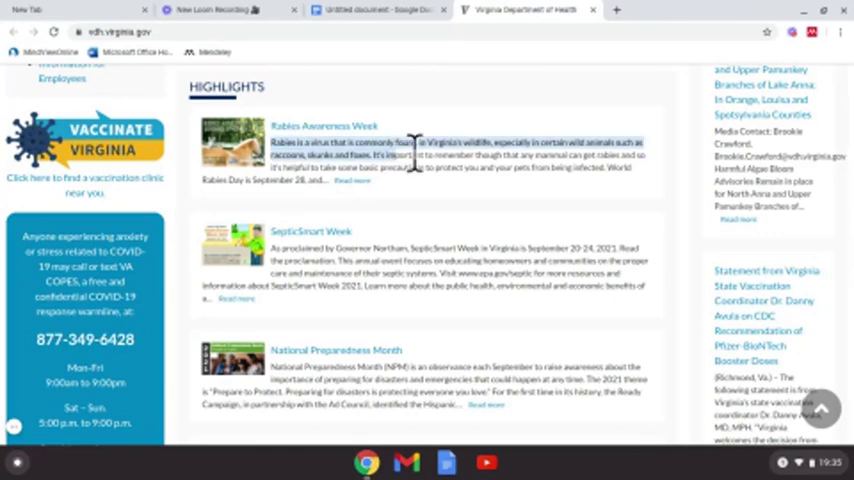
key(ctrl+c)
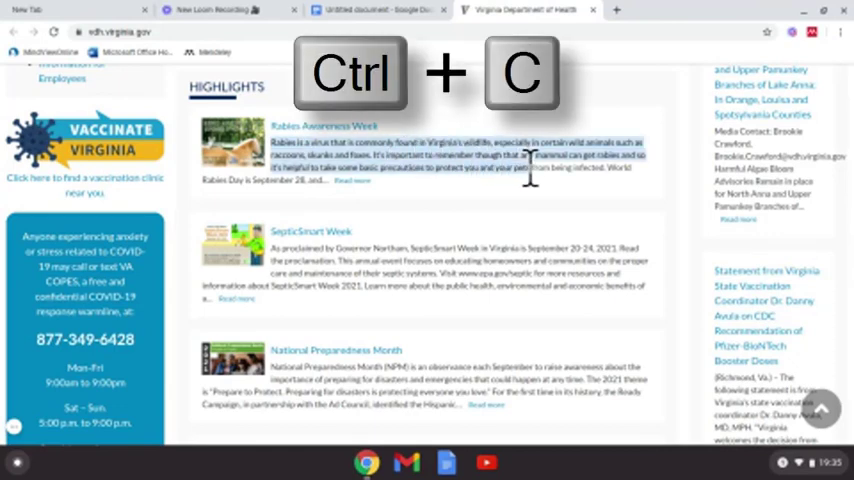
key(ctrl+c)
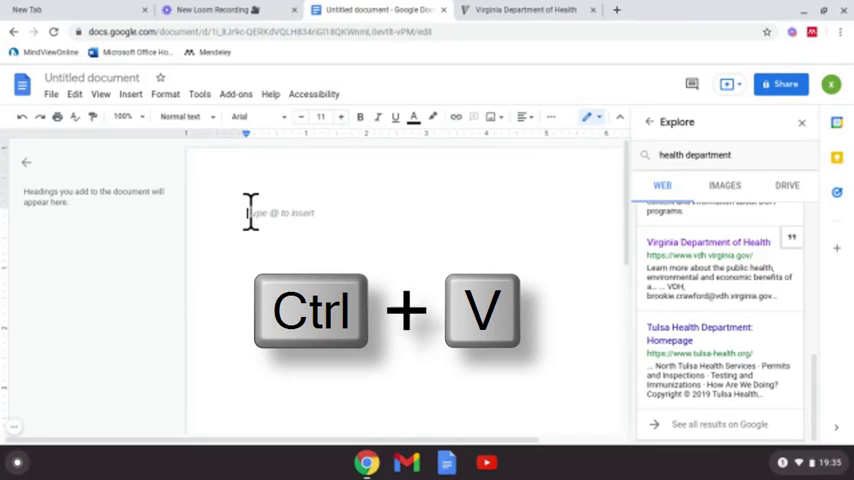
Paste the copied VDH rabies paragraph into the document.
key(ctrl+v)
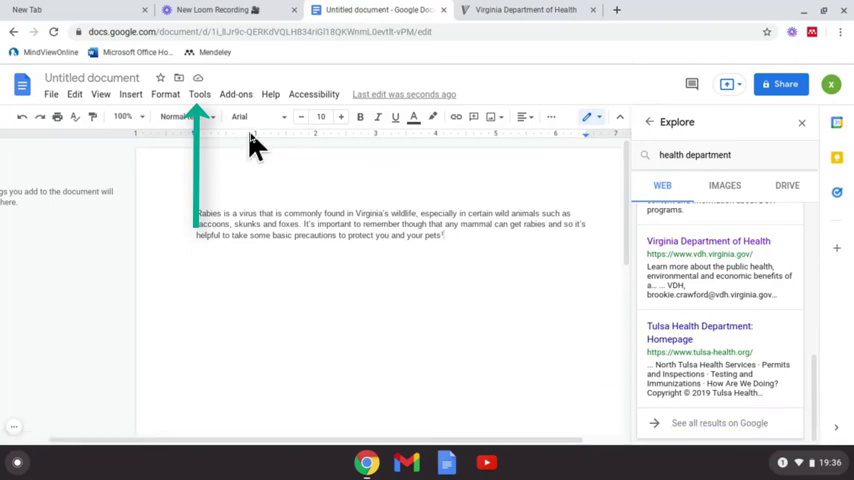
Open Citations, switch the style from MLA to APA (7th ed.), and add a source.
click(199, 94)
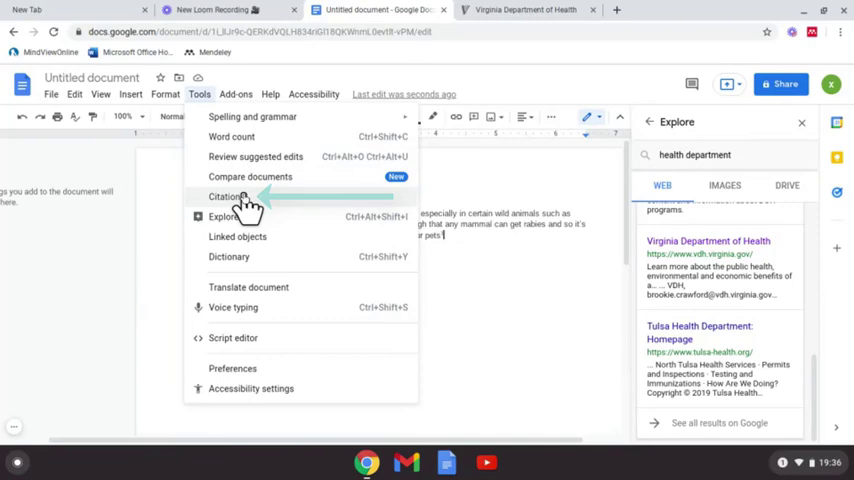
click(225, 196)
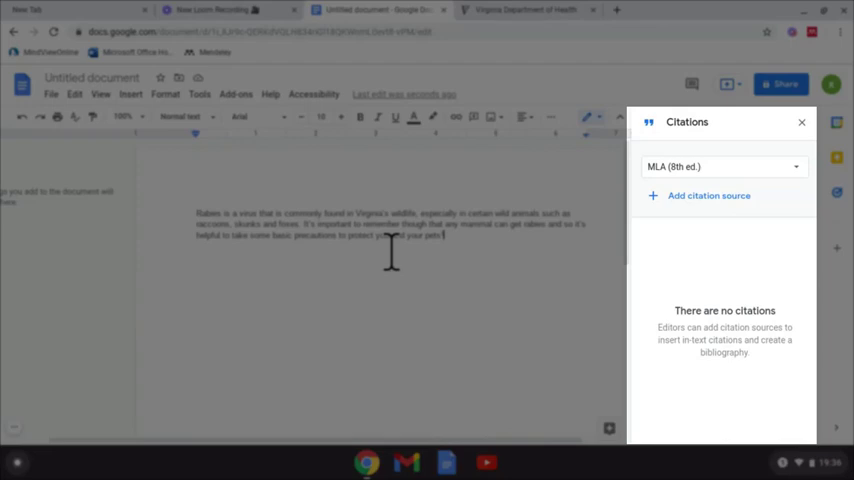
mouse_move(785, 192)
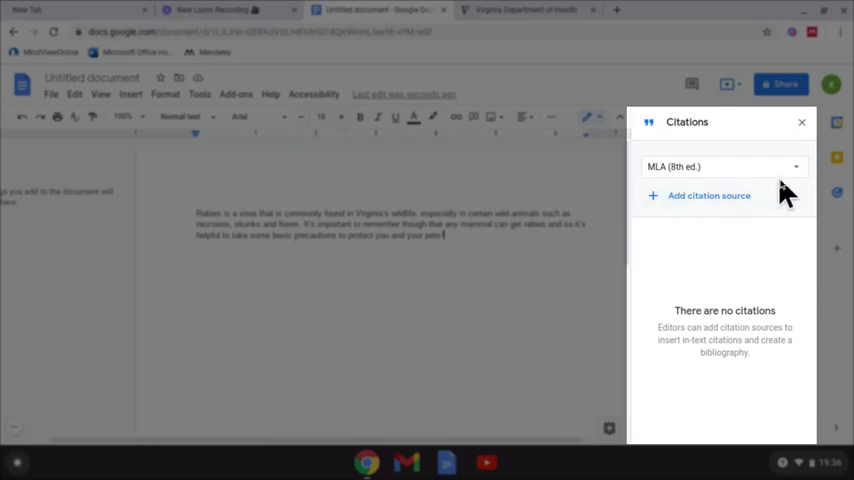
click(720, 167)
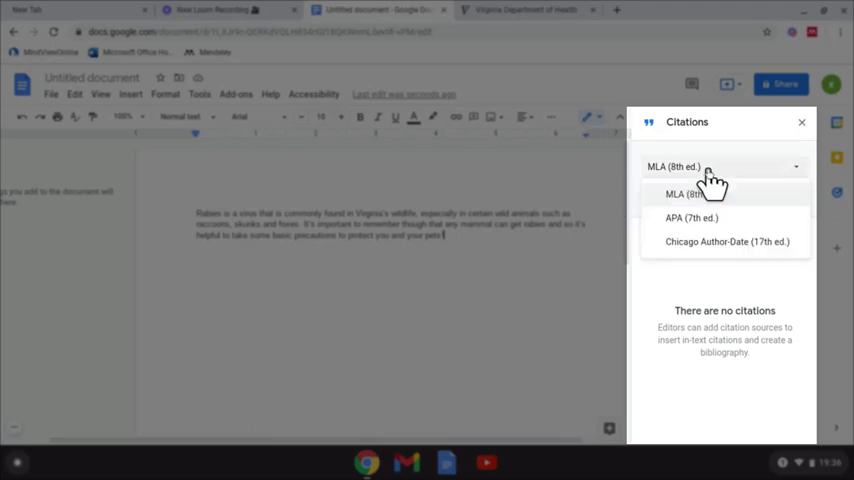
click(690, 218)
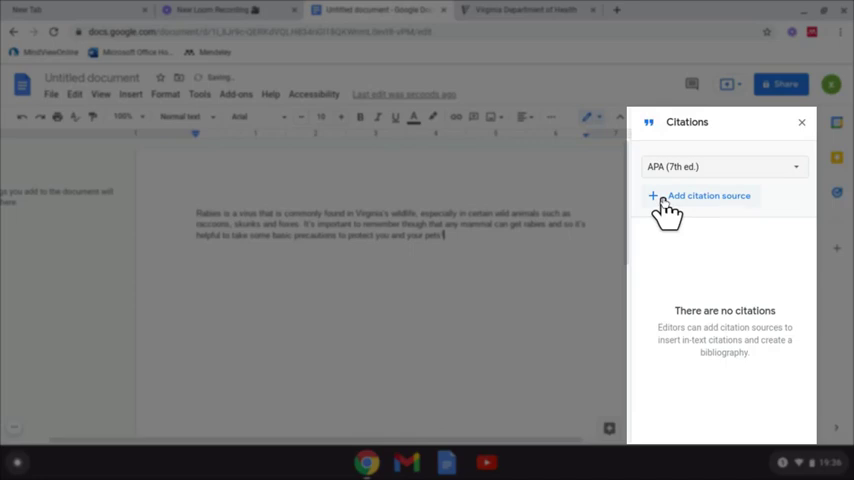
click(700, 195)
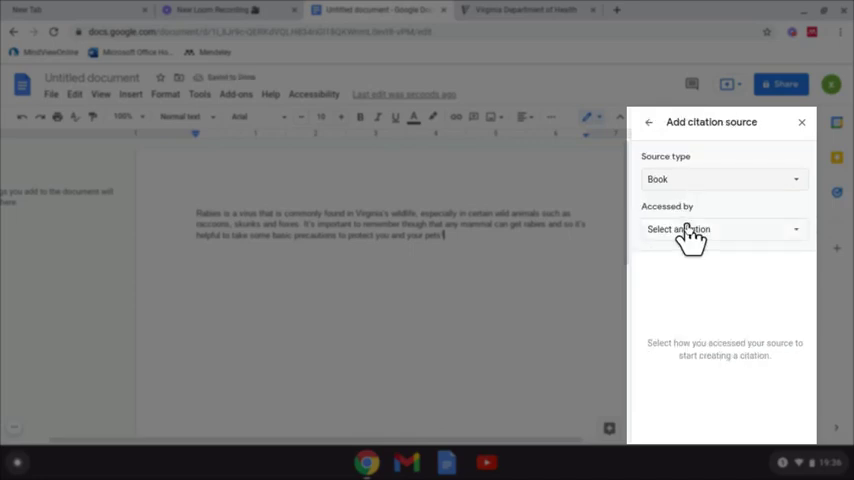
Set the source as accessed by Website, author Tom H Tait, title 'Website'.
click(722, 229)
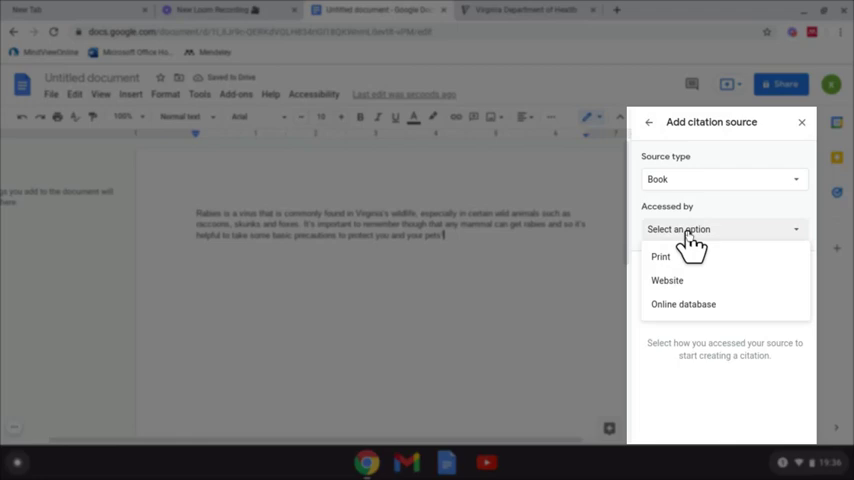
mouse_move(665, 260)
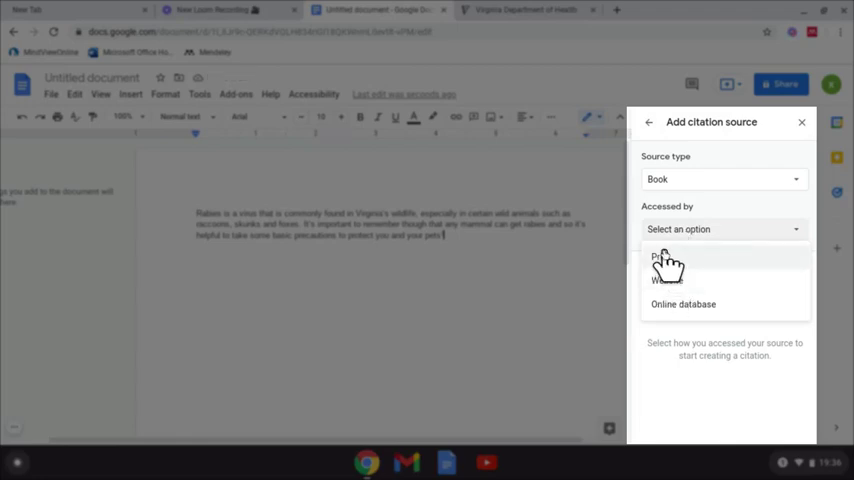
mouse_move(668, 281)
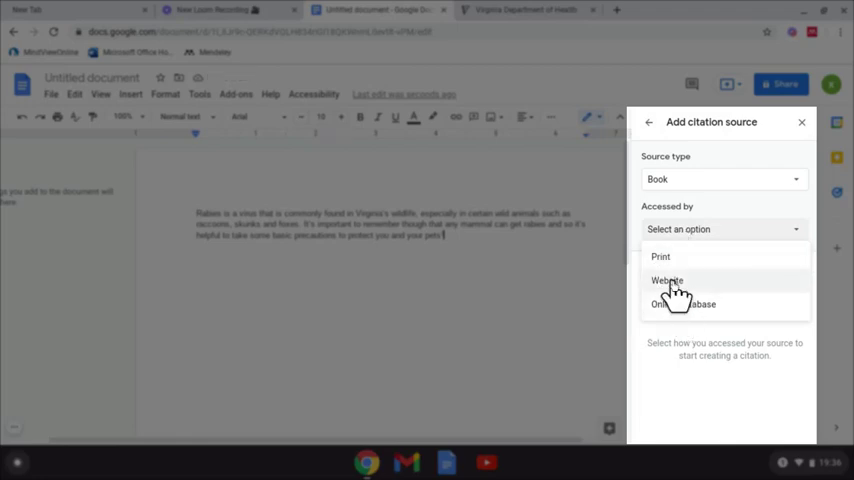
click(667, 281)
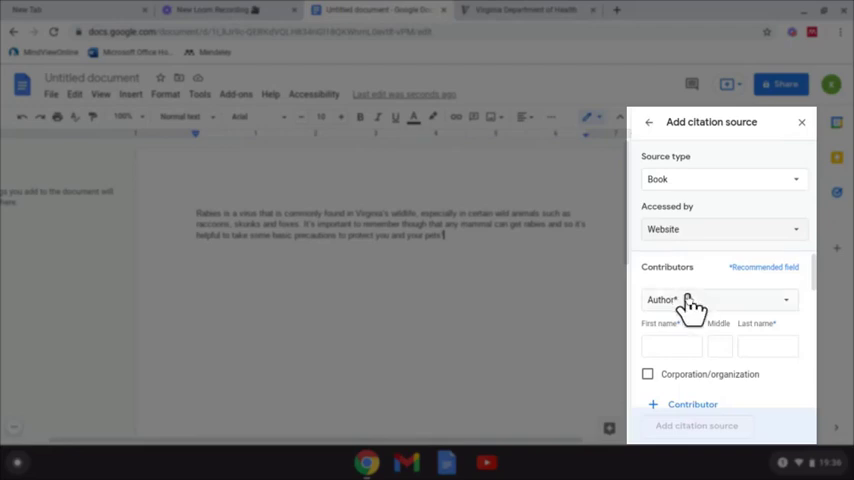
click(672, 291)
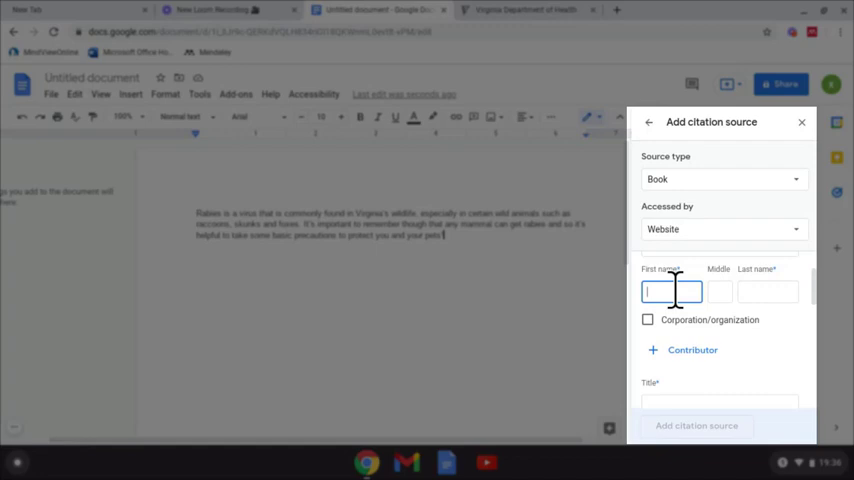
text(Tom)
click(720, 291)
text(H)
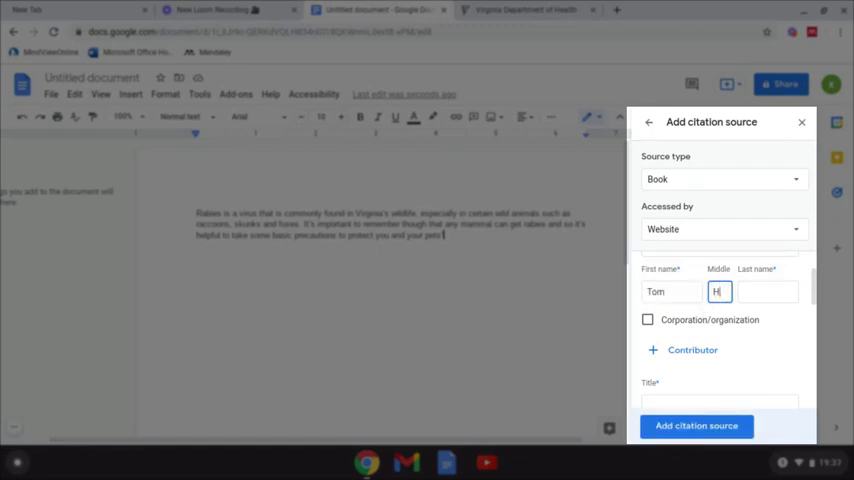
click(768, 291)
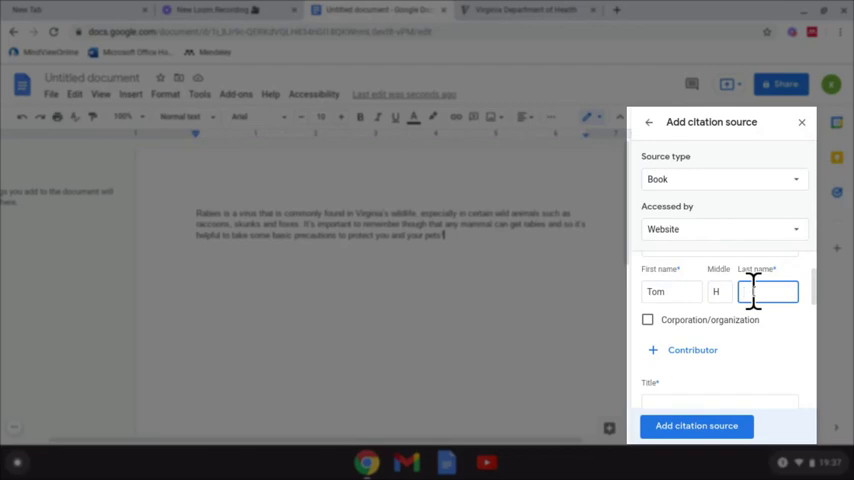
text(Tait)
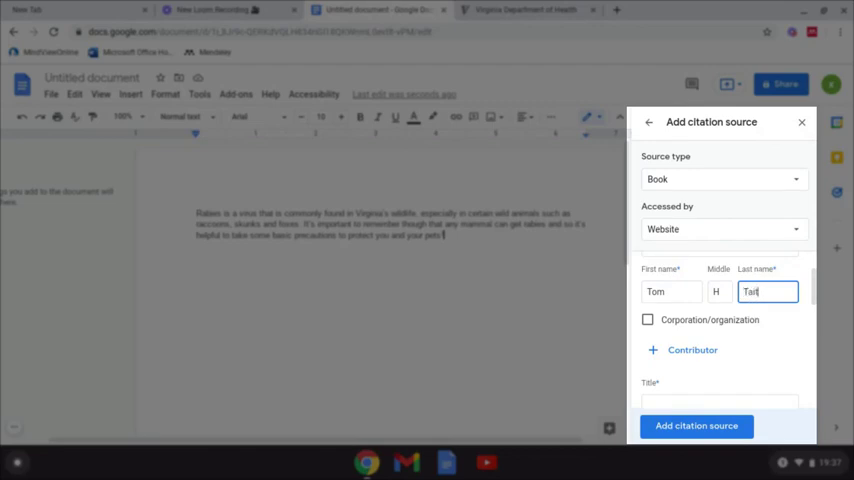
mouse_move(692, 340)
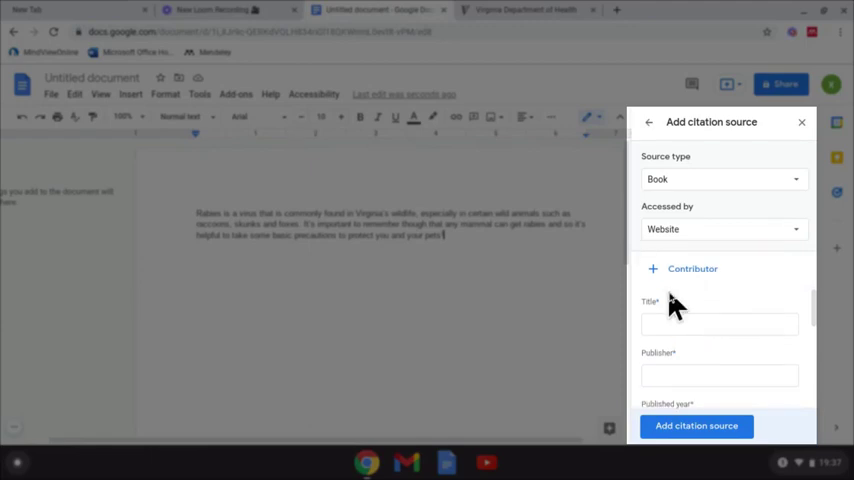
click(720, 323)
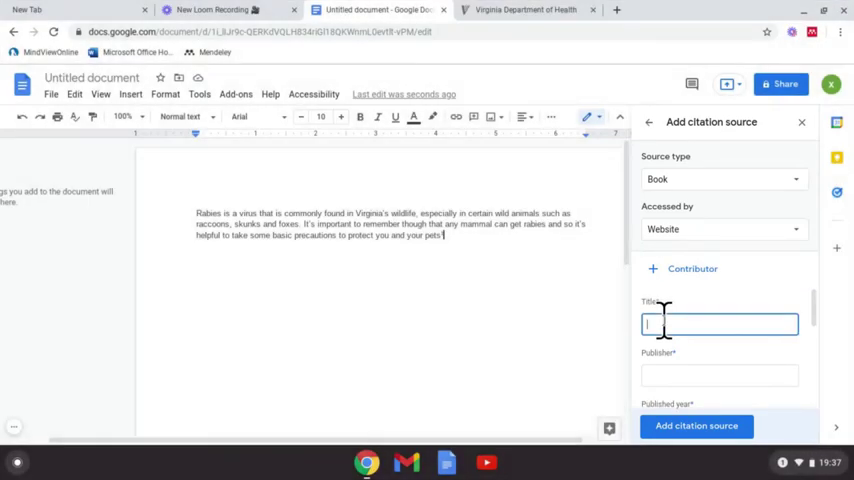
text(Website)
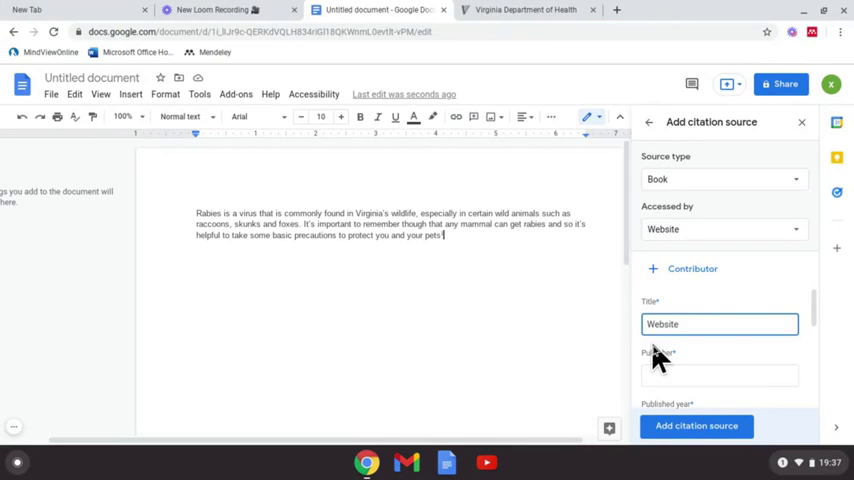